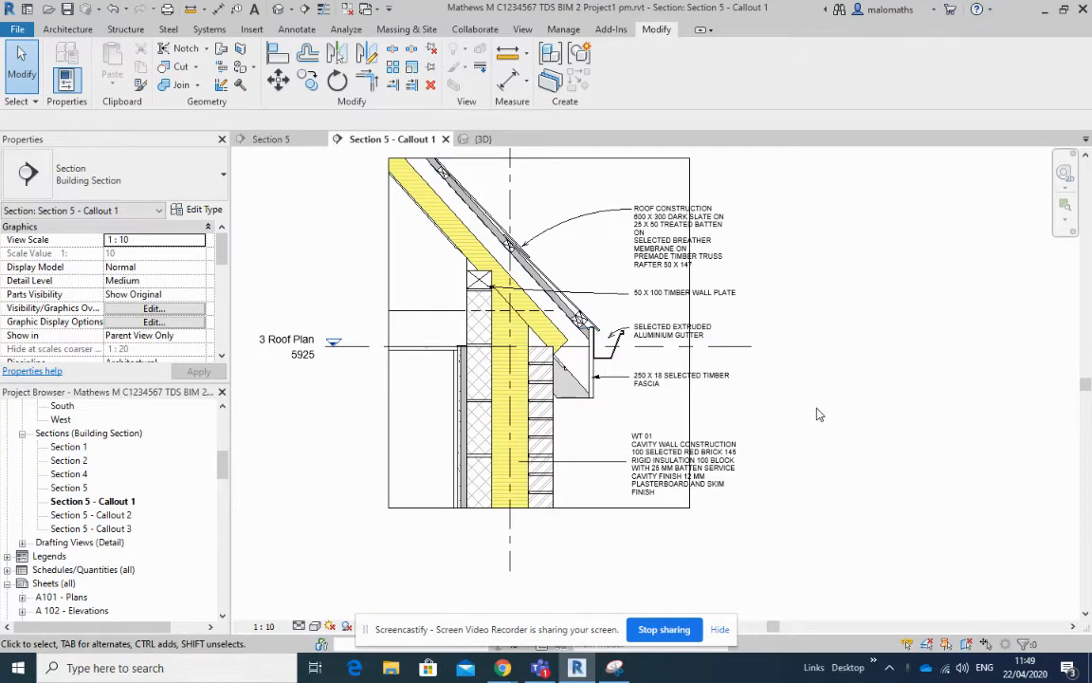
pyautogui.moveTo(719, 569)
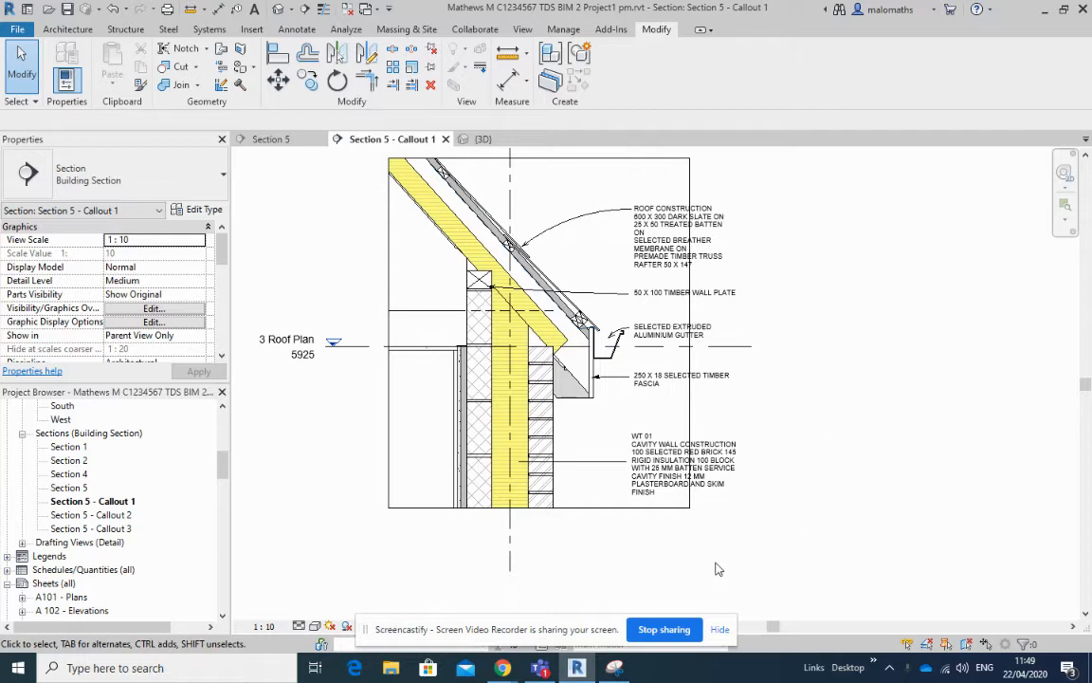
# Step: Select and then release the timber fascia text note in the eaves callout
pyautogui.click(678, 379)
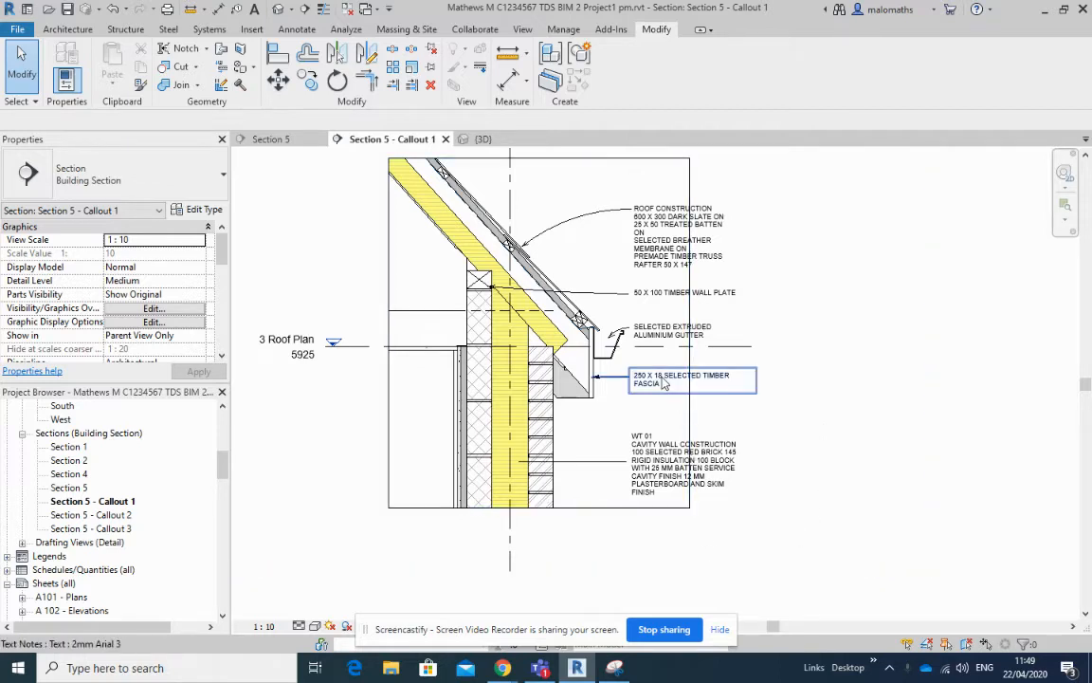
pyautogui.click(682, 379)
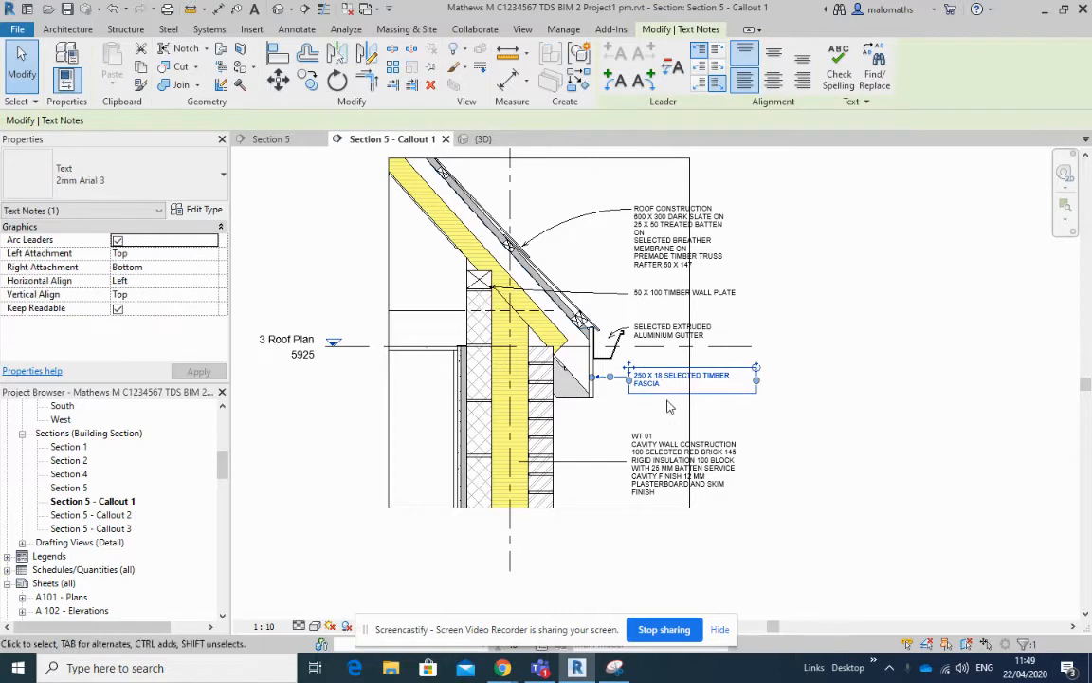
pyautogui.moveTo(615, 84)
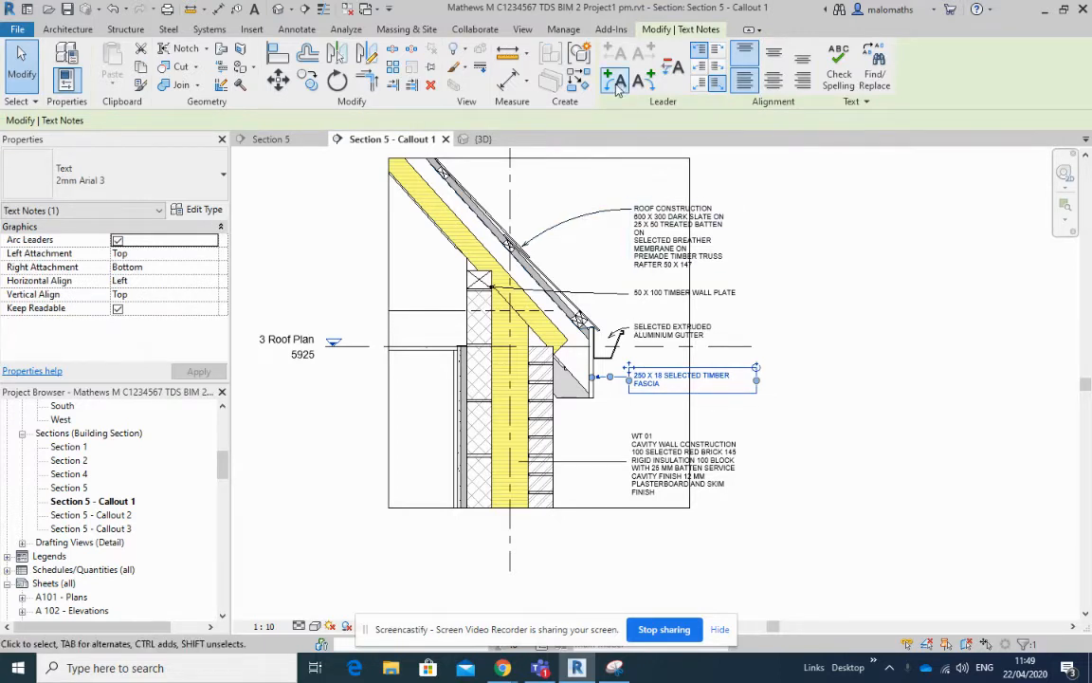
pyautogui.click(287, 345)
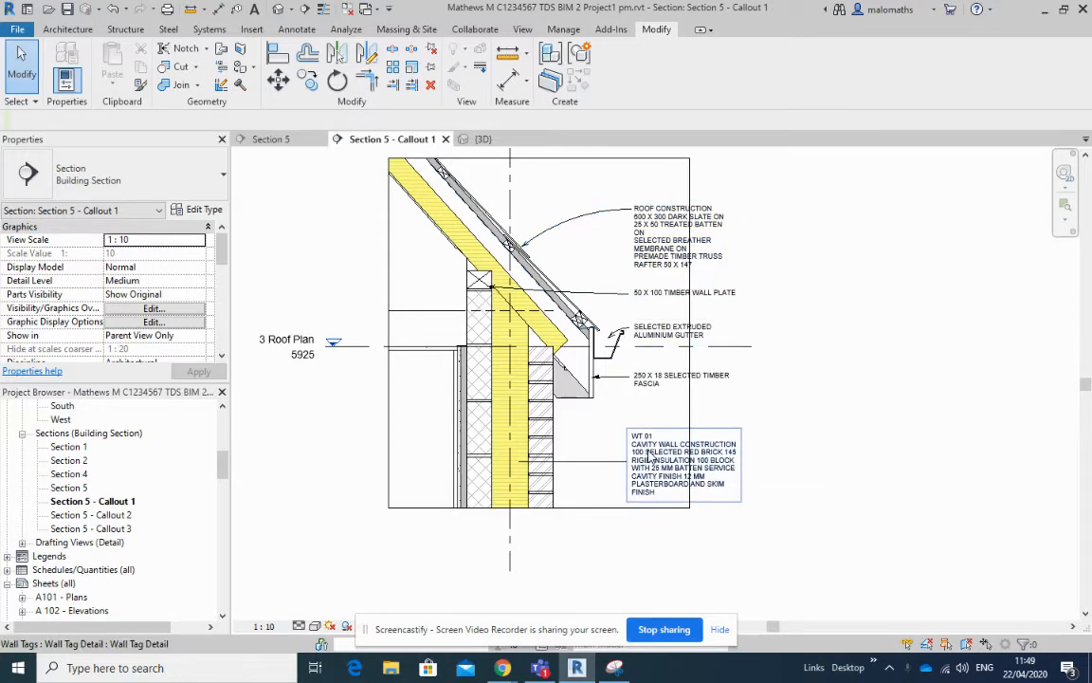
# Step: Edit the wall tag family so its label shows Type Mark and Description, and load it into the project
pyautogui.click(683, 464)
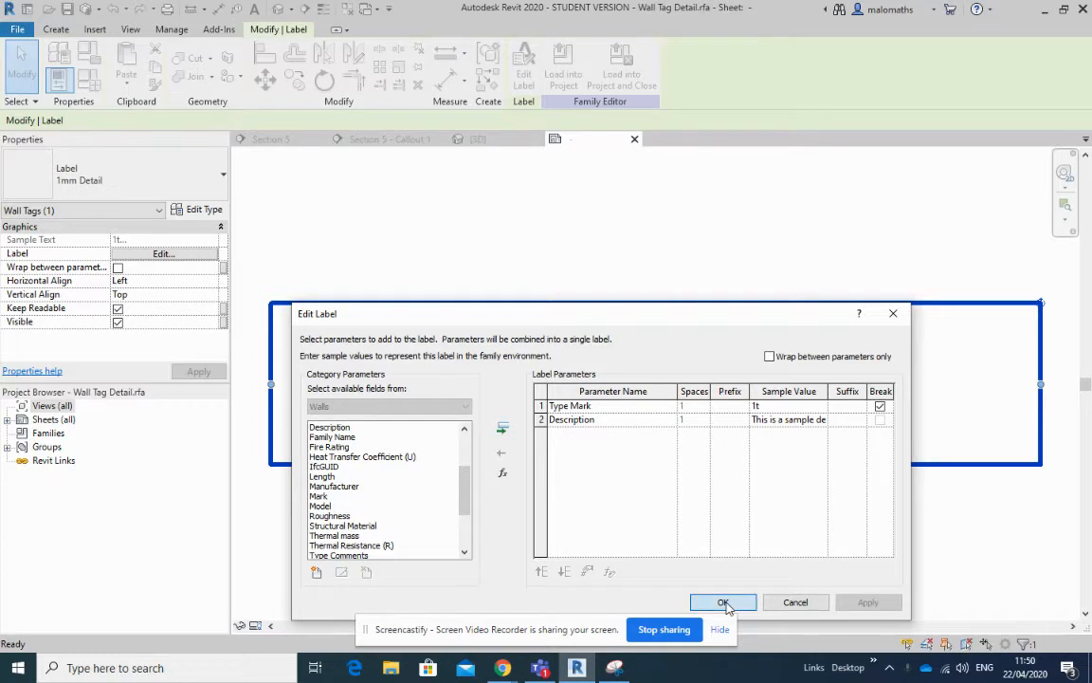
pyautogui.click(724, 603)
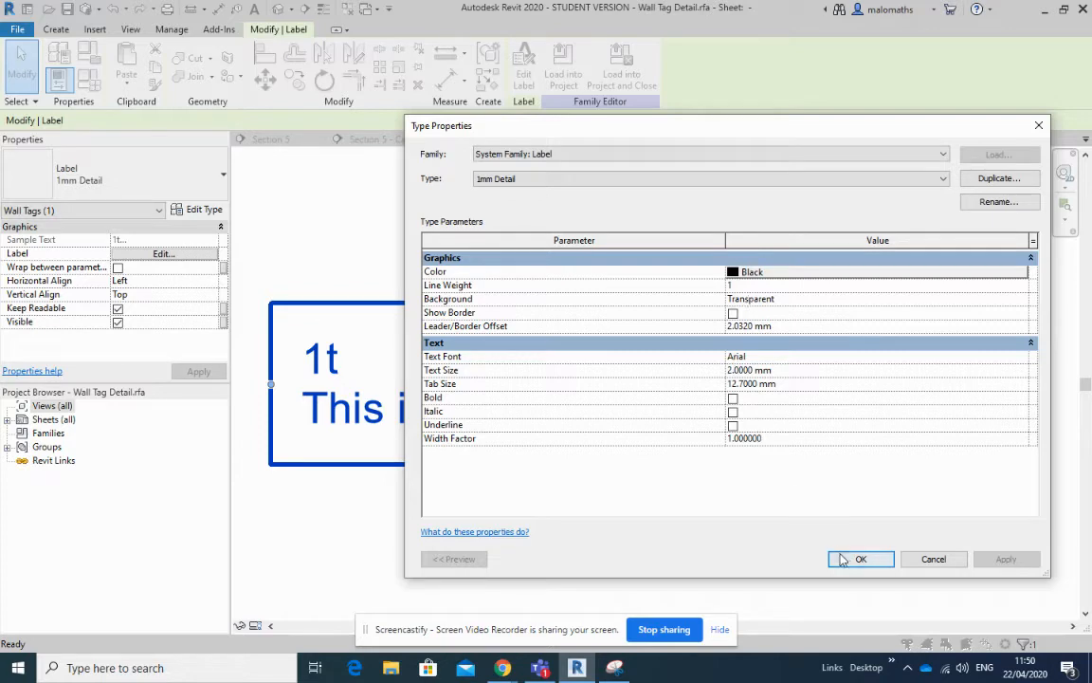
pyautogui.click(861, 558)
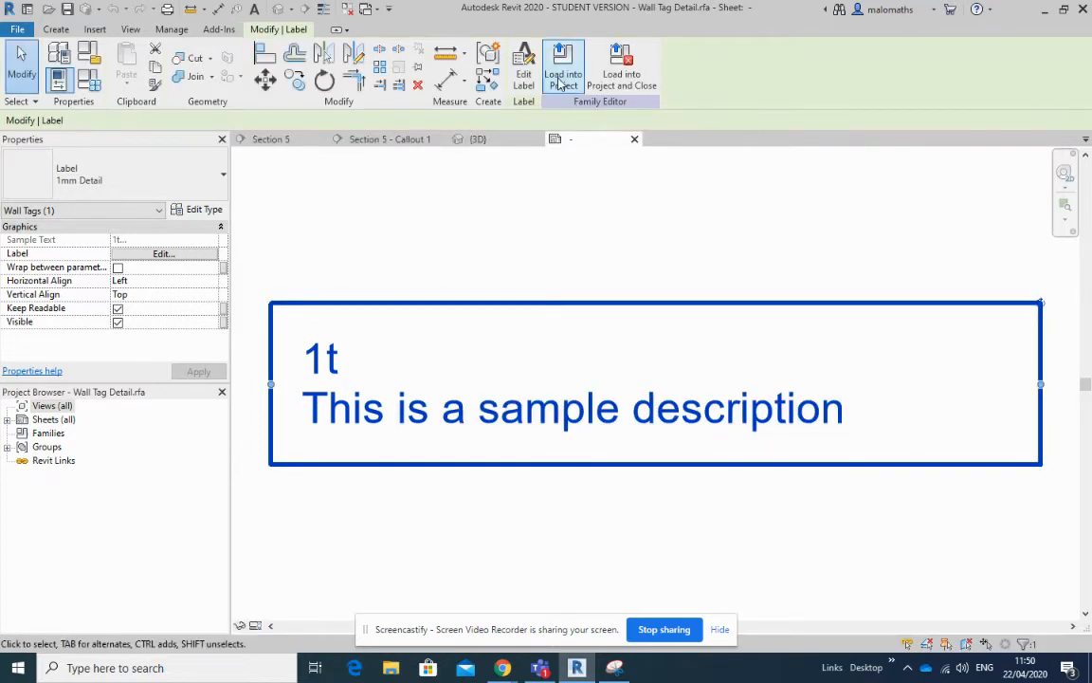
pyautogui.click(563, 66)
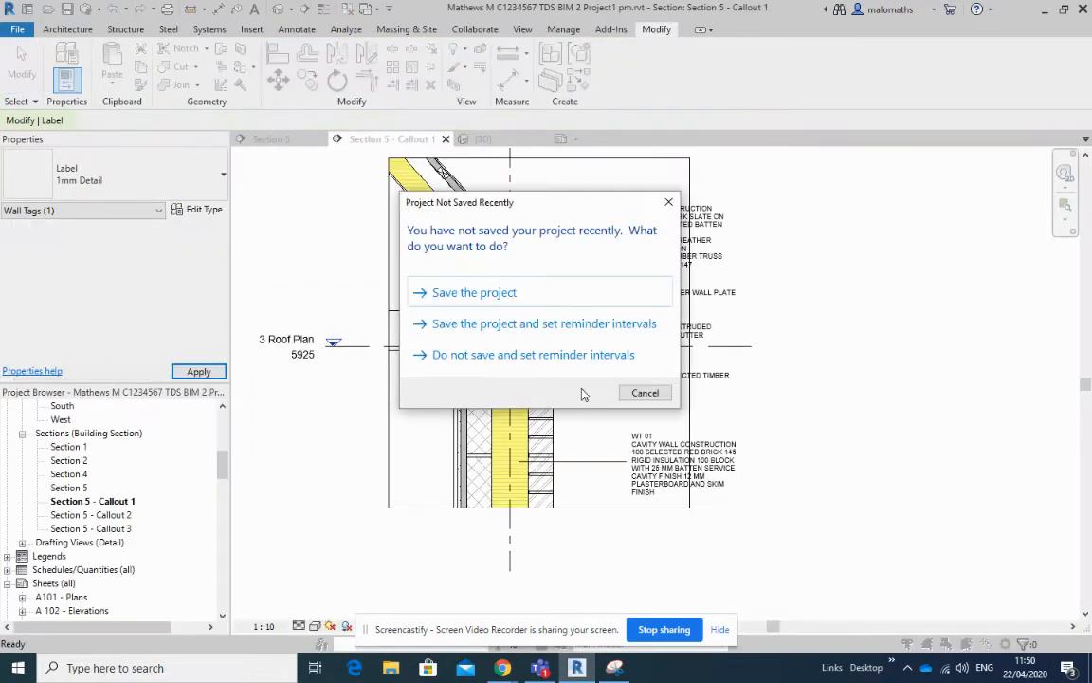
# Step: Dismiss the Project Not Saved Recently reminder and return to Section 5 - Callout 1
pyautogui.click(644, 392)
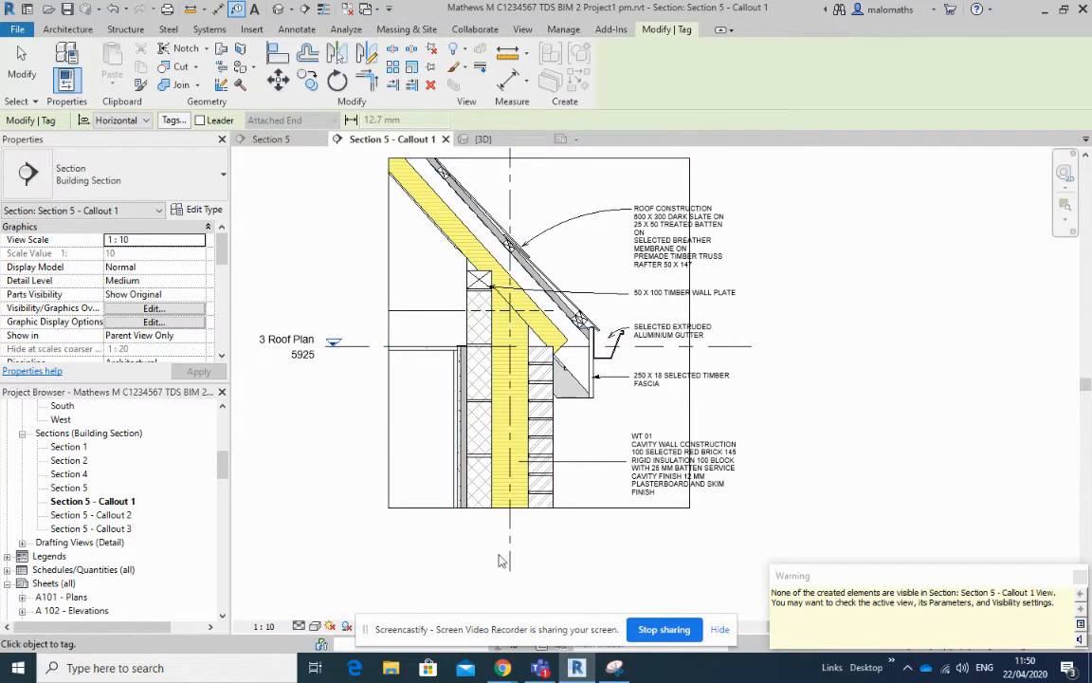
pyautogui.click(296, 28)
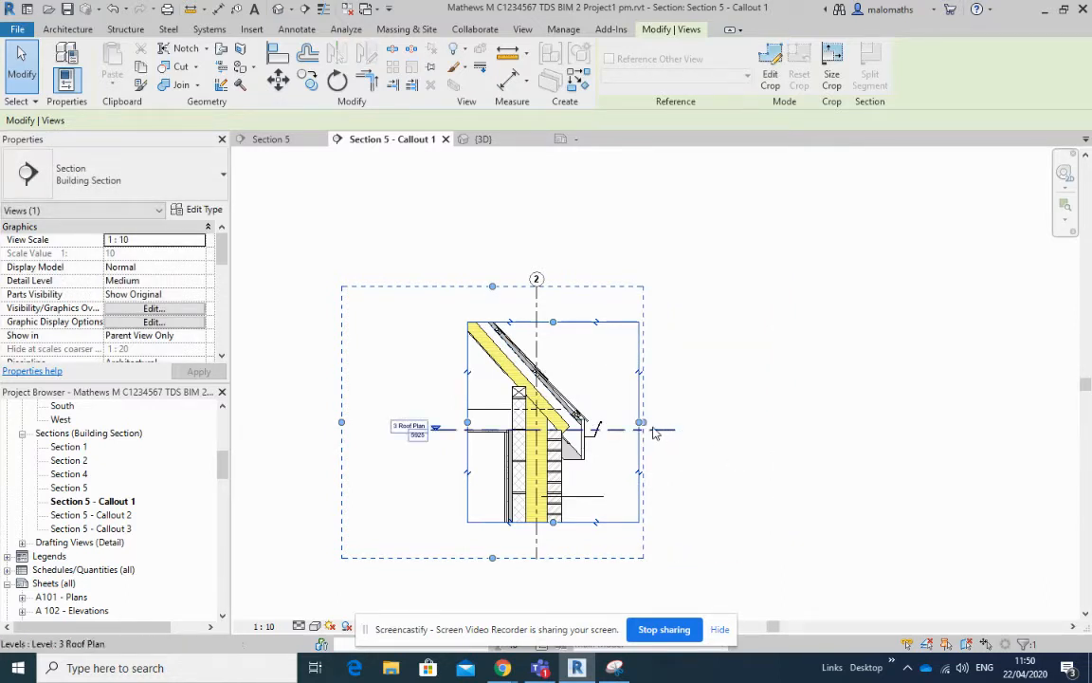
pyautogui.moveTo(643, 421); pyautogui.dragTo(730, 420)
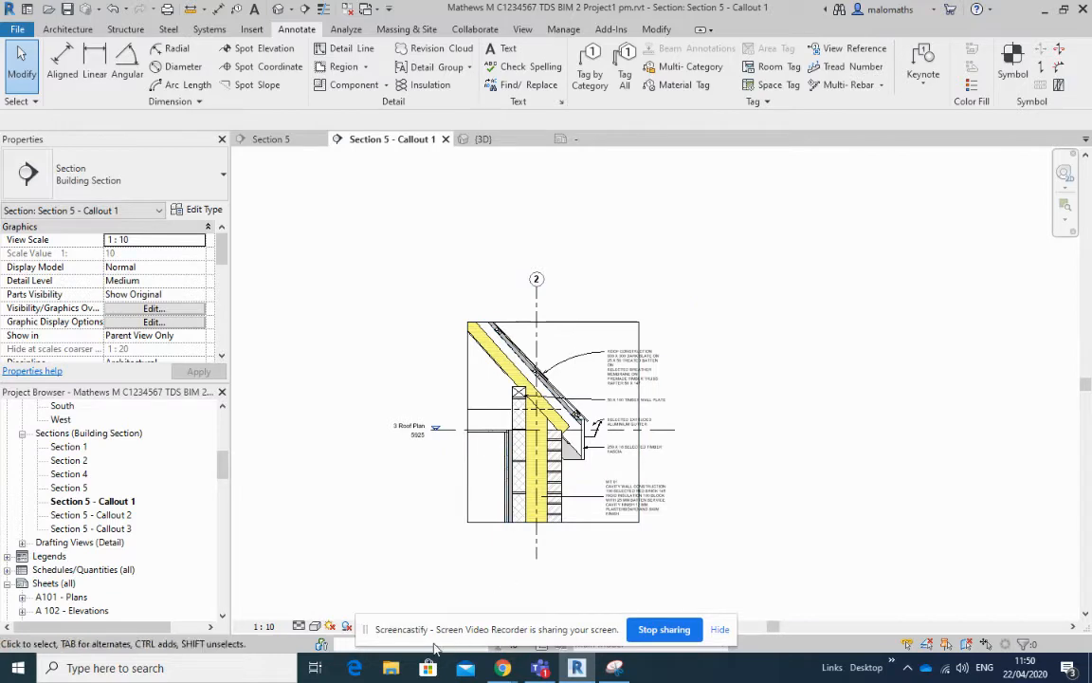
pyautogui.moveTo(474, 572)
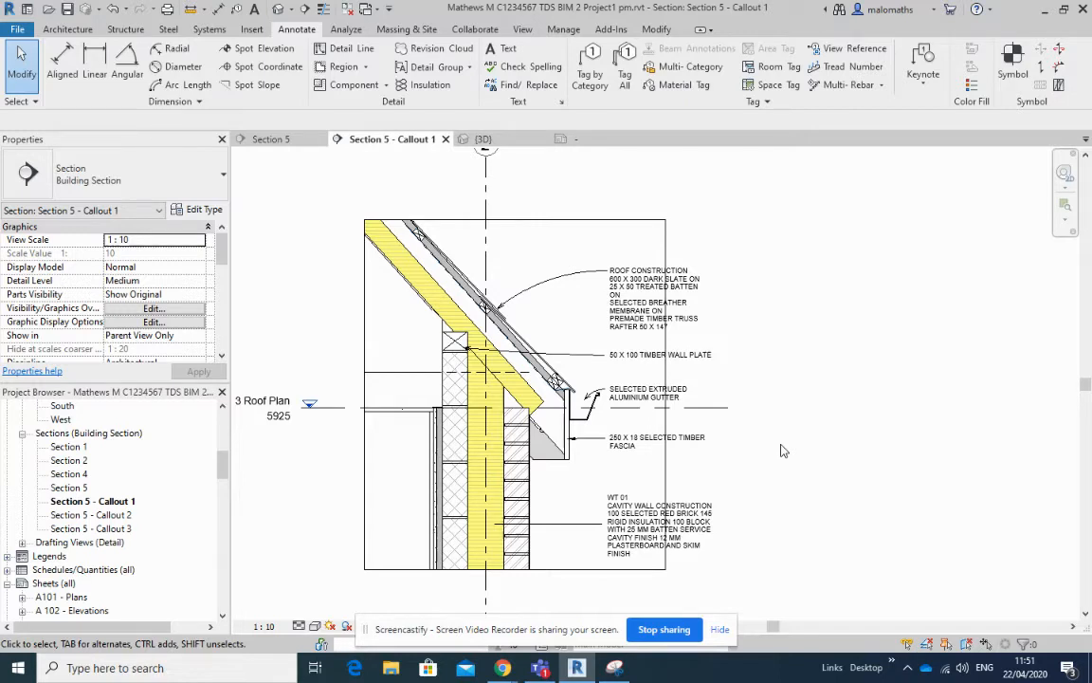
# Step: Review the Section 5 wall and foundation callout views, then return to the eaves Callout 1 view
pyautogui.doubleClick(91, 514)
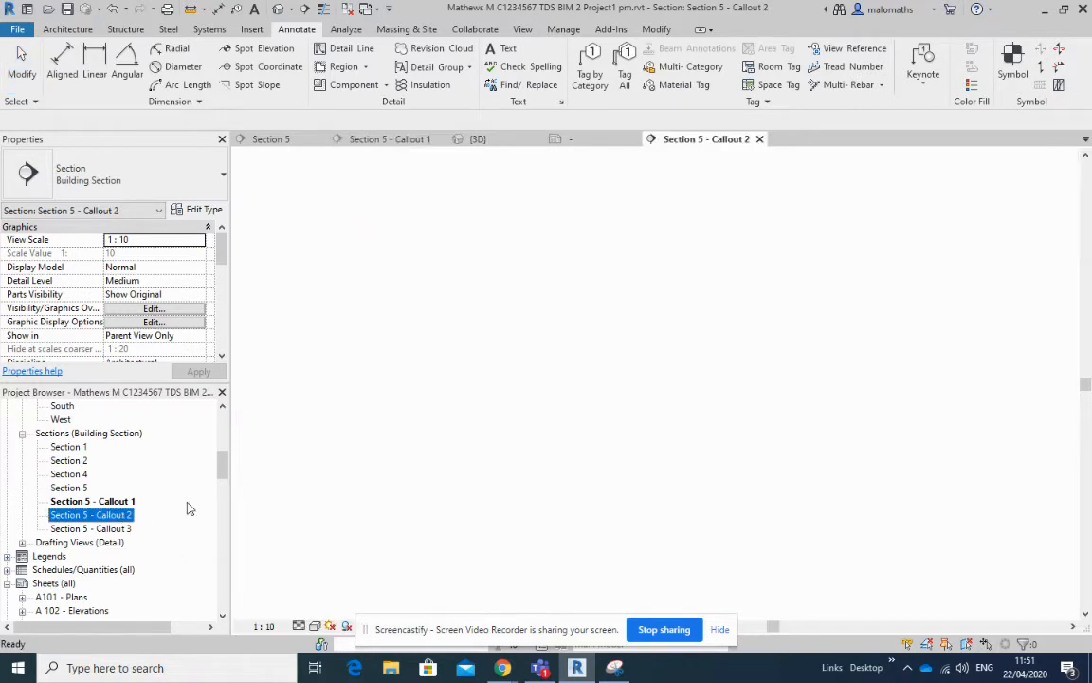
pyautogui.doubleClick(91, 514)
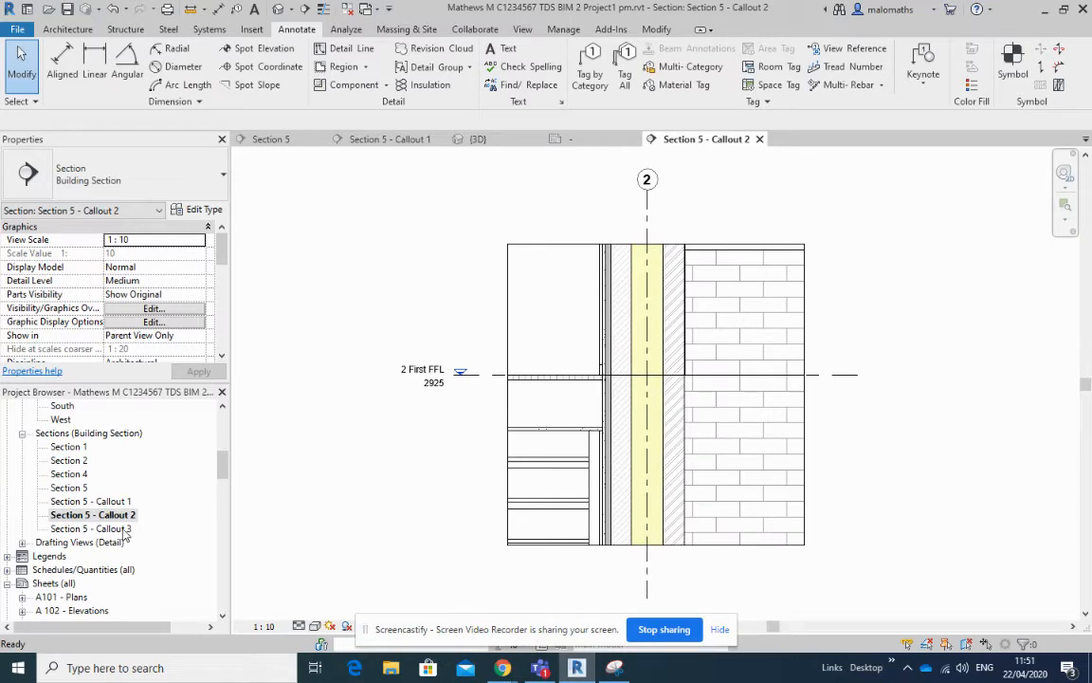
pyautogui.doubleClick(91, 527)
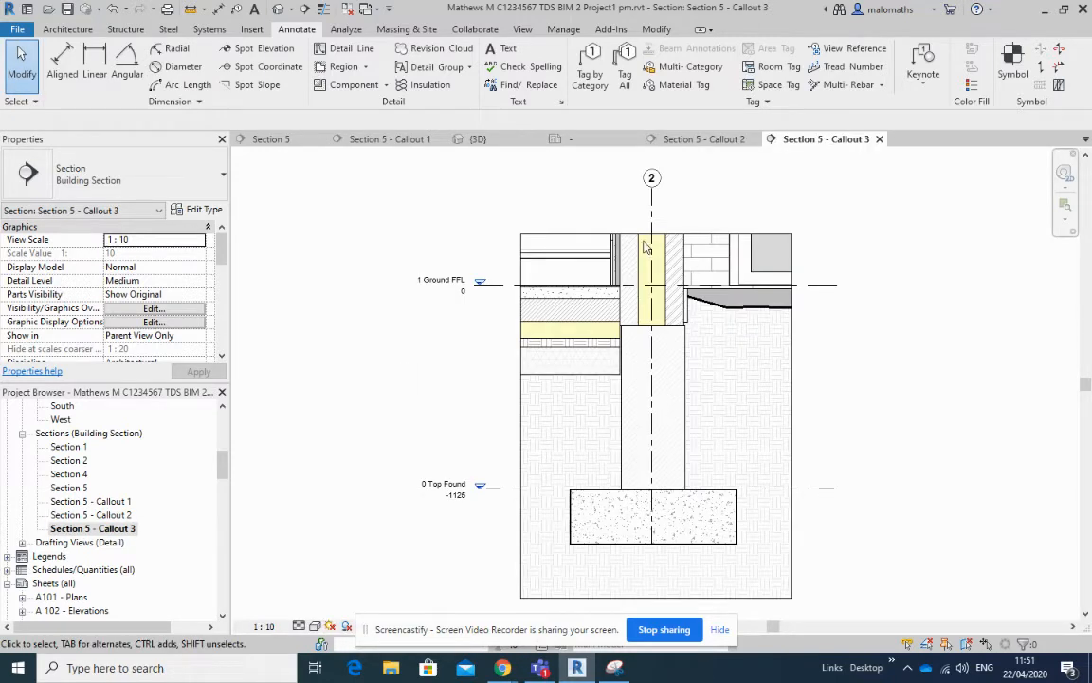
pyautogui.doubleClick(85, 501)
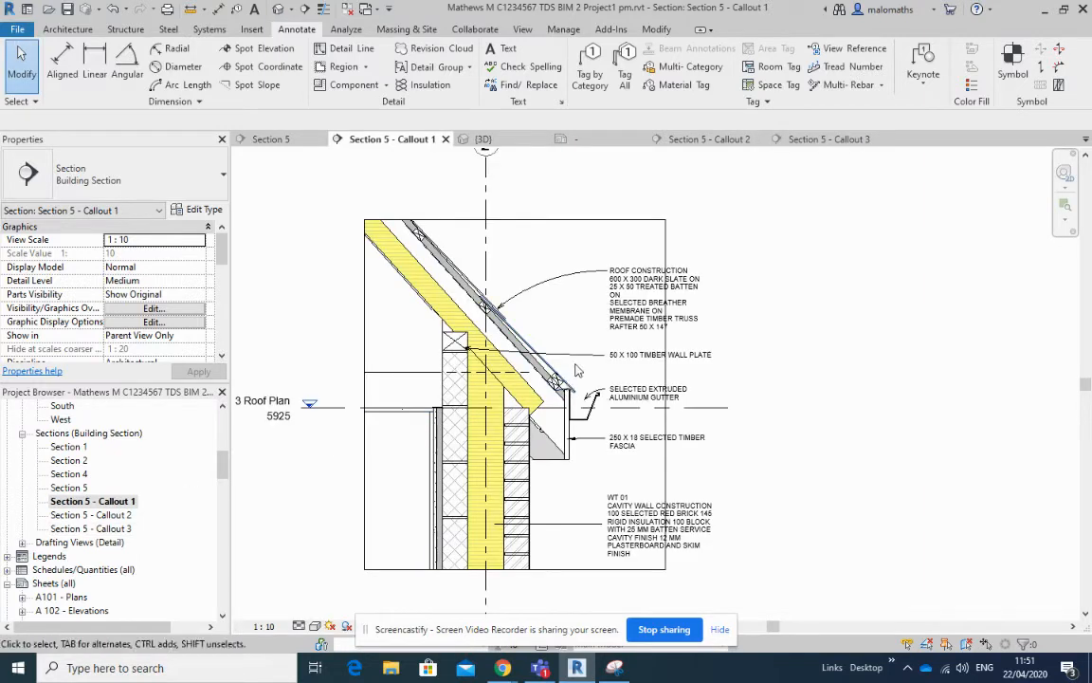
pyautogui.moveTo(758, 434)
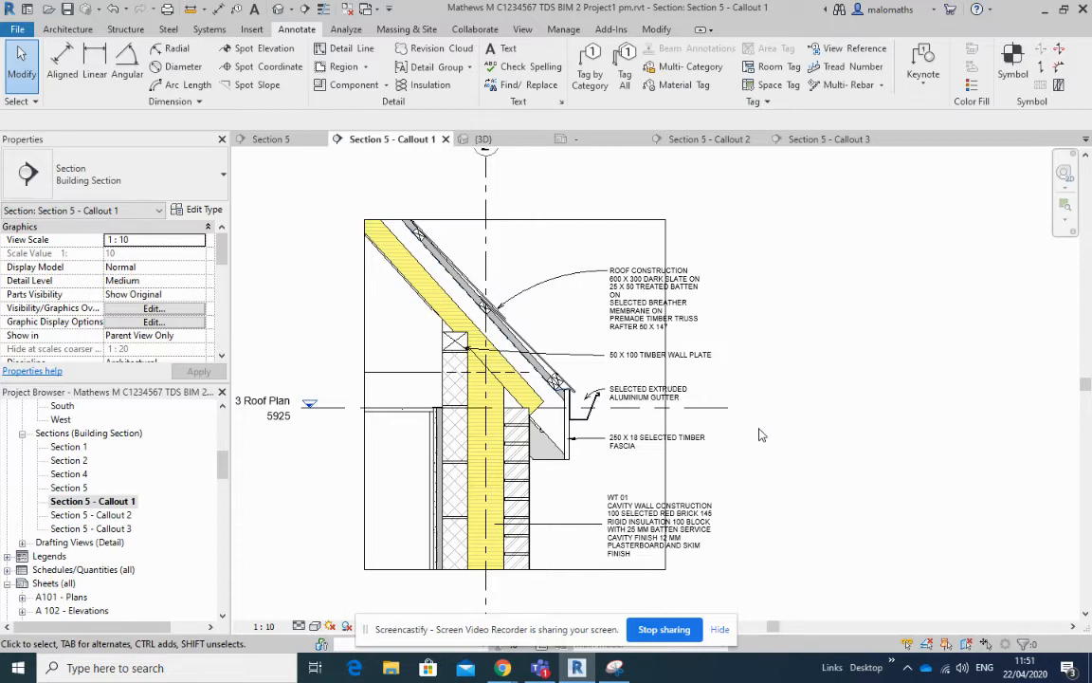
pyautogui.click(654, 299)
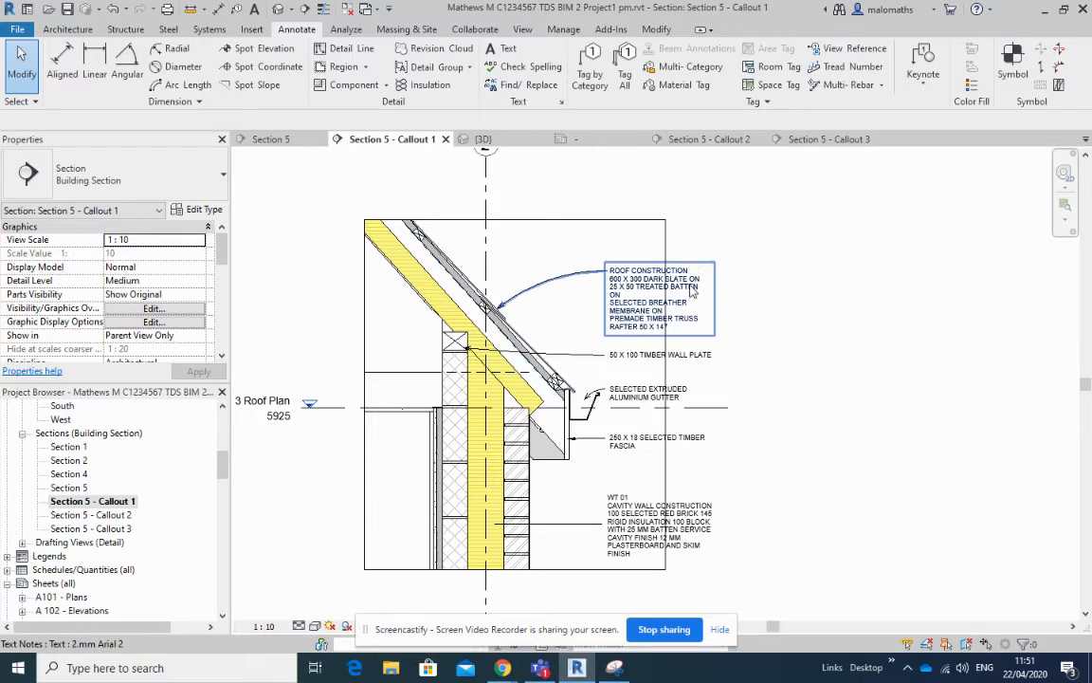
pyautogui.click(660, 393)
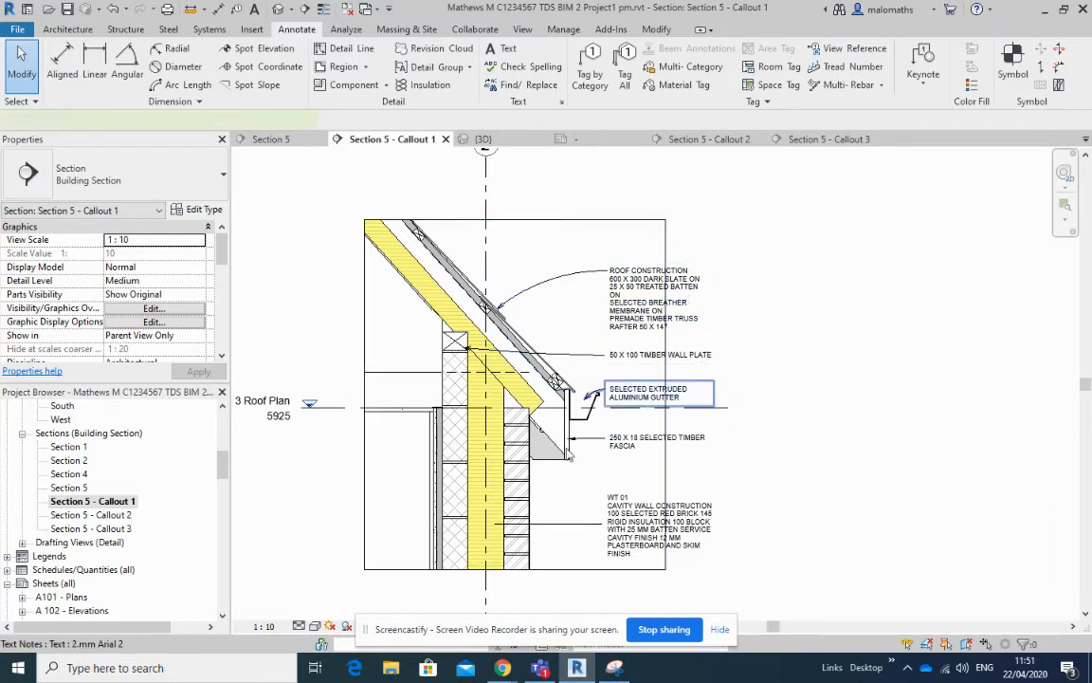
pyautogui.click(648, 392)
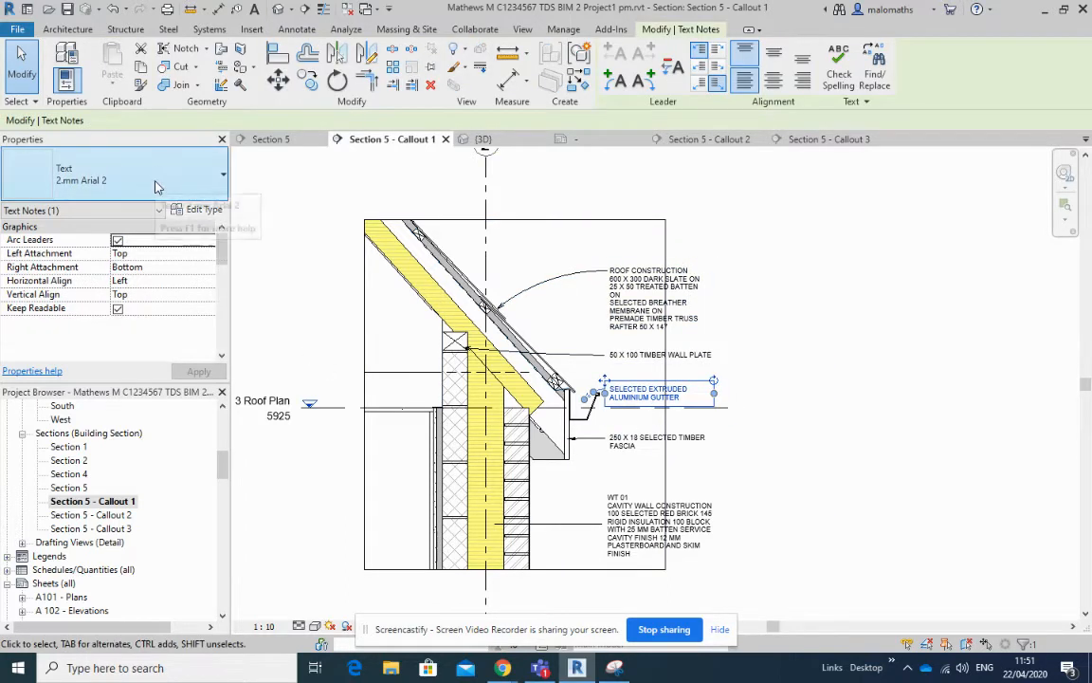
pyautogui.moveTo(152, 186)
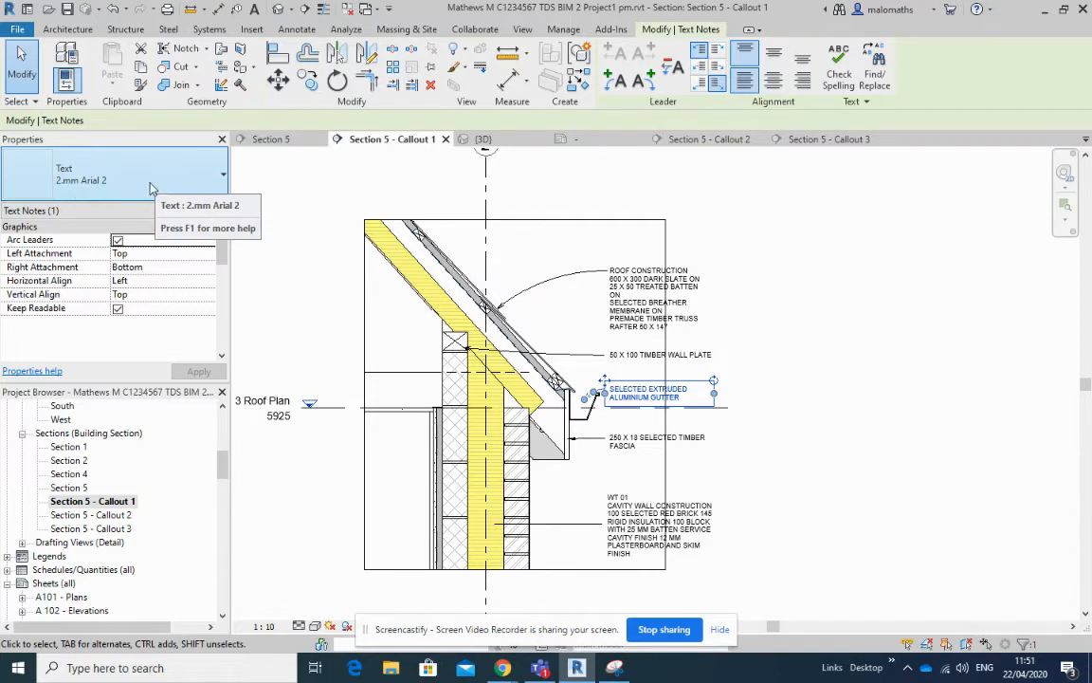
pyautogui.click(800, 357)
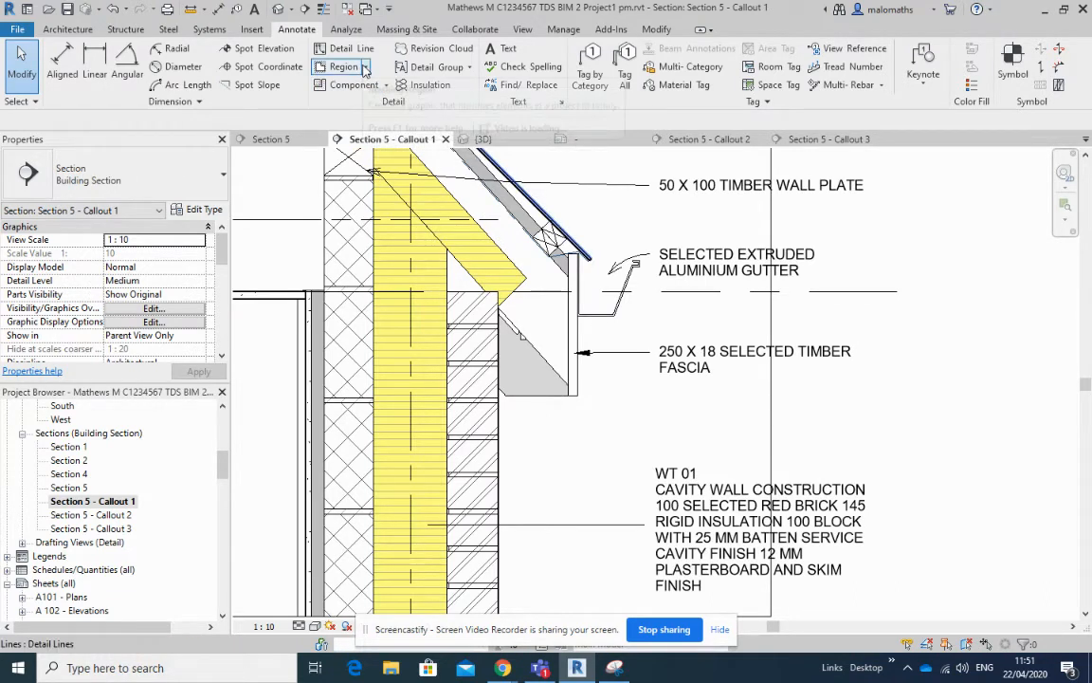
pyautogui.moveTo(365, 66)
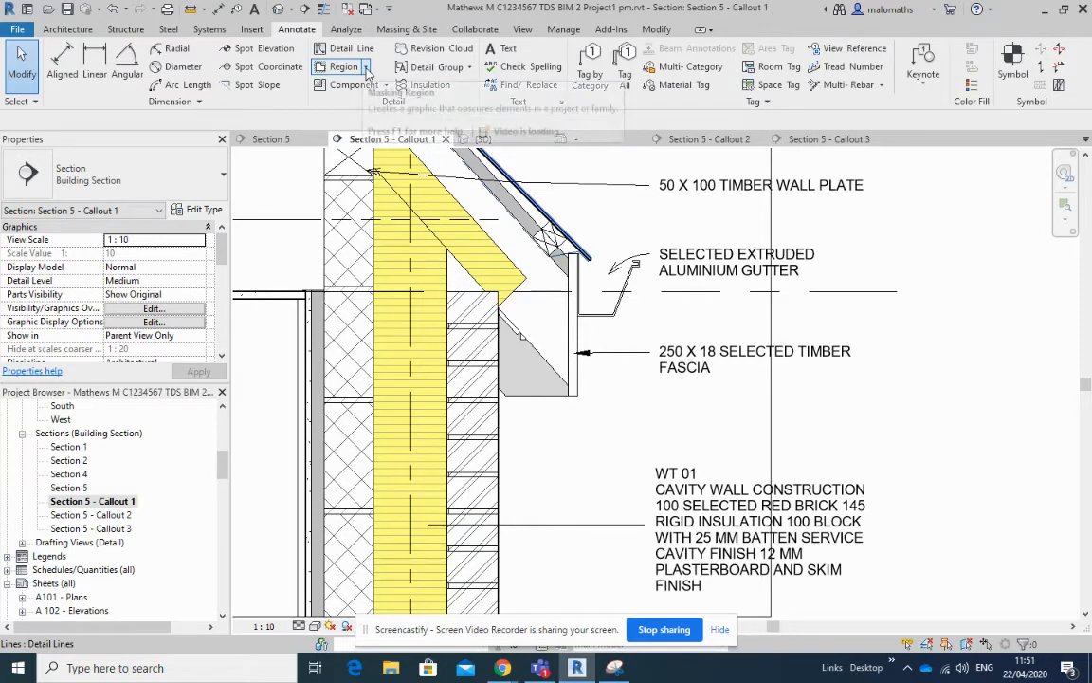
# Step: Sketch a diagonal cross-hatch filled region as the soffit beneath the fascia and finish it
pyautogui.click(345, 67)
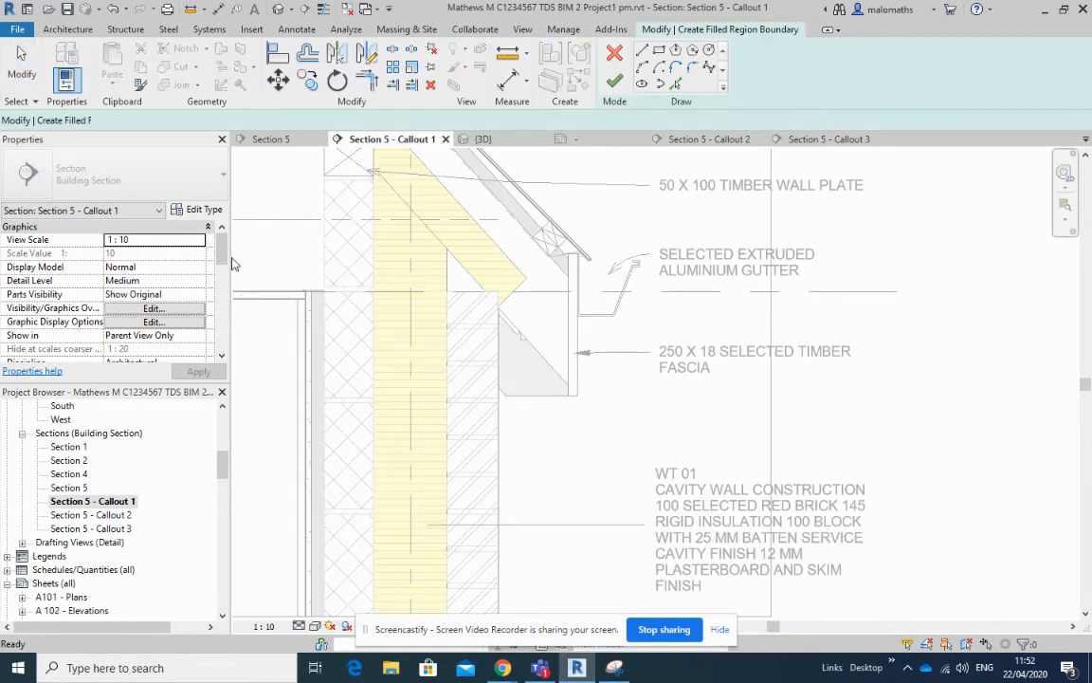
pyautogui.click(218, 174)
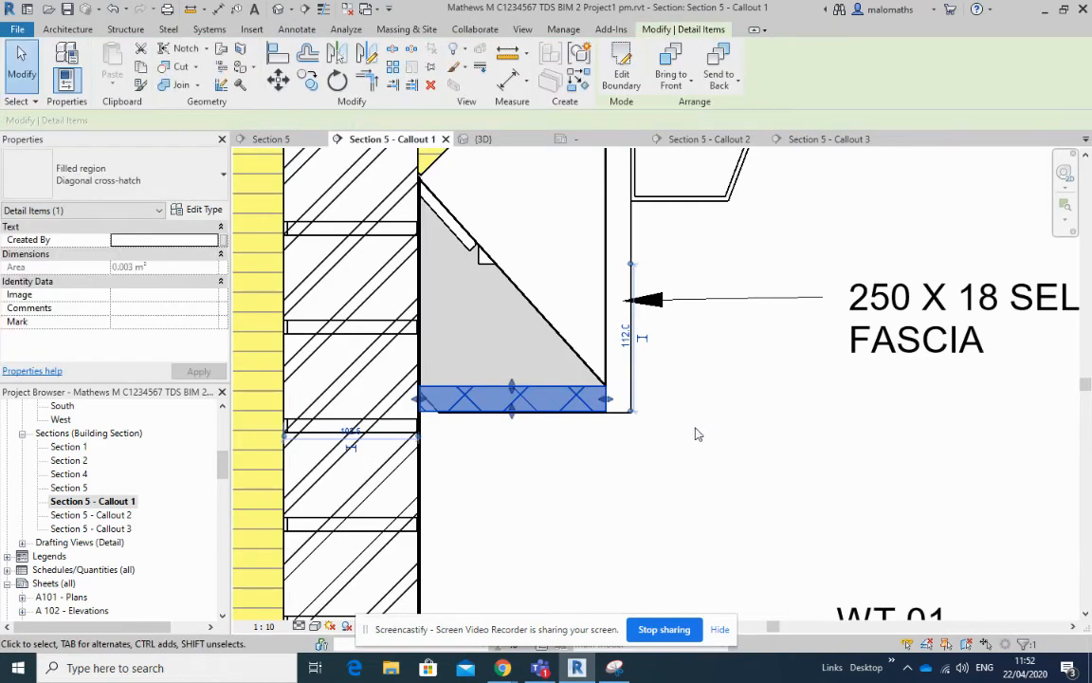
pyautogui.click(296, 29)
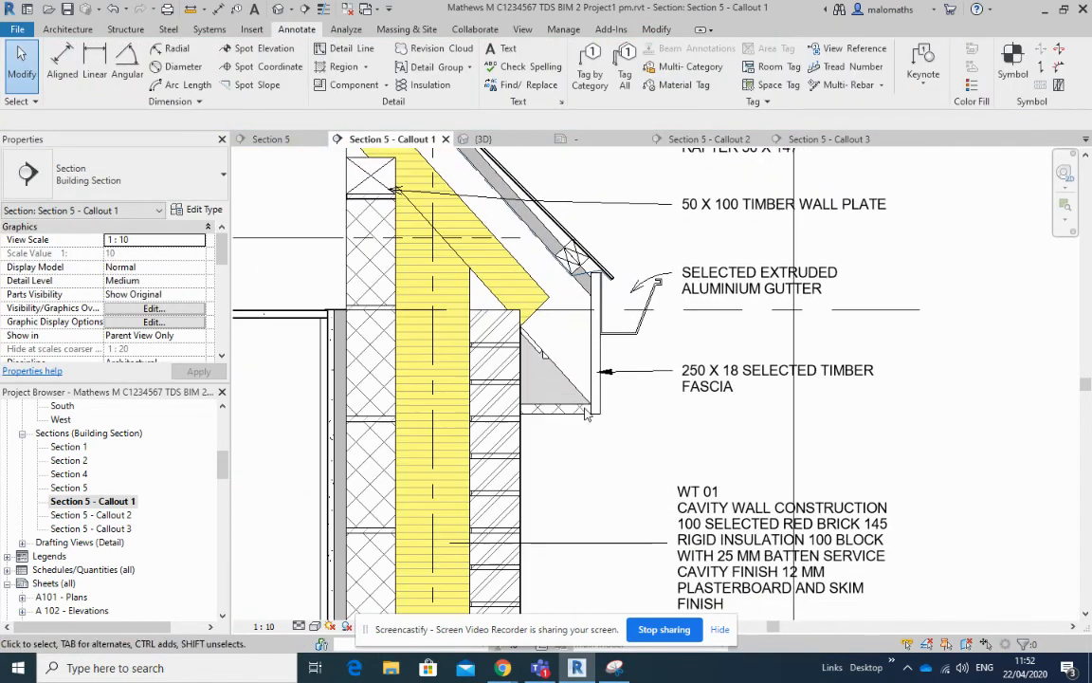
# Step: Select the new soffit region and the fascia note ready to duplicate it
pyautogui.click(554, 406)
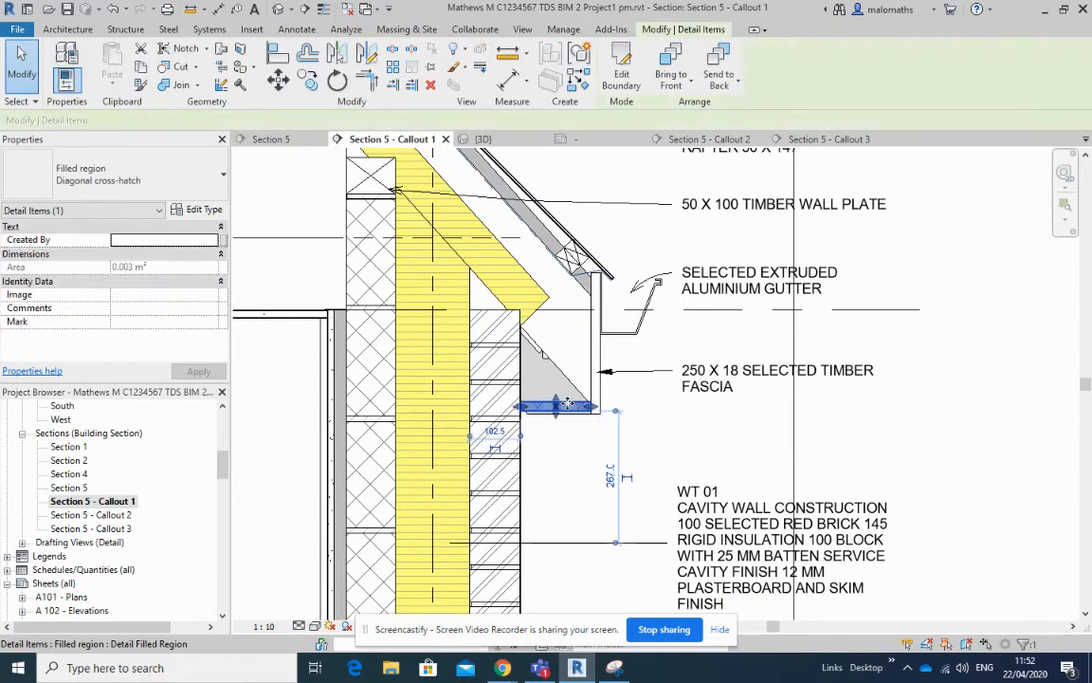
pyautogui.click(698, 421)
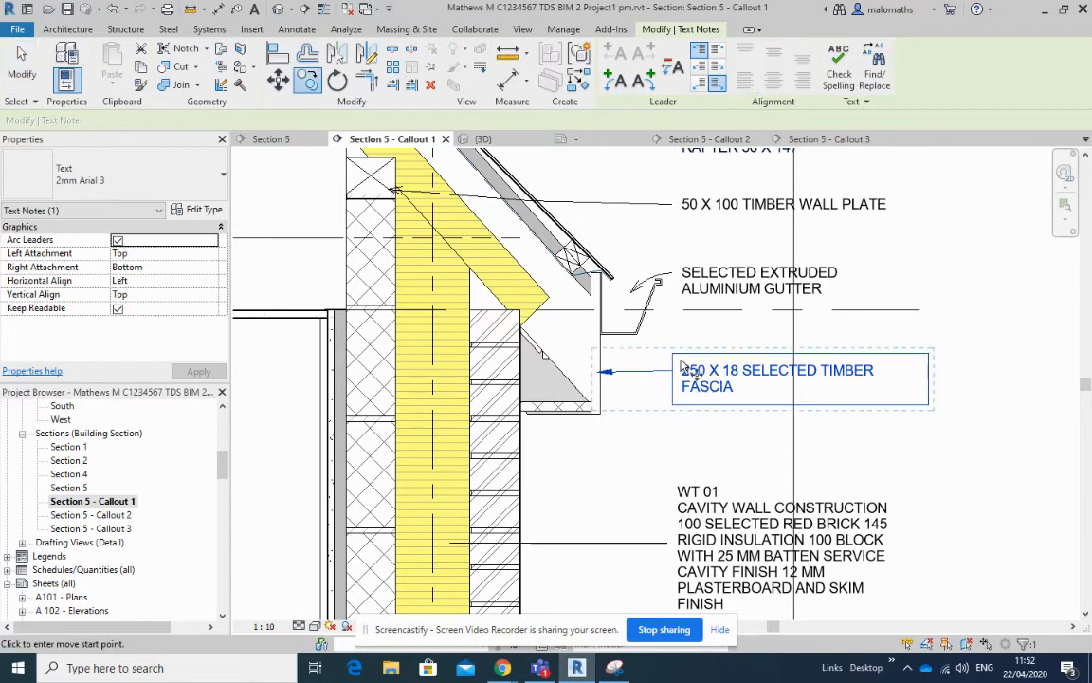
# Step: Copy the fascia note below the original and reword it as the 250 X 18 selected timber SOFFIT
pyautogui.click(667, 399)
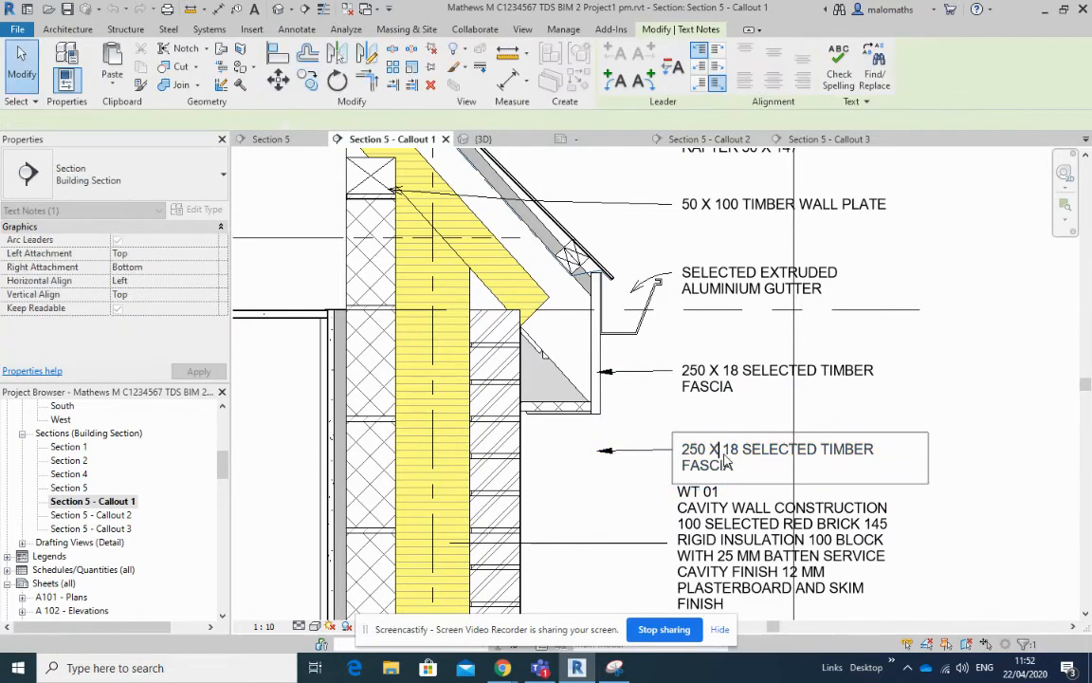
pyautogui.doubleClick(725, 457)
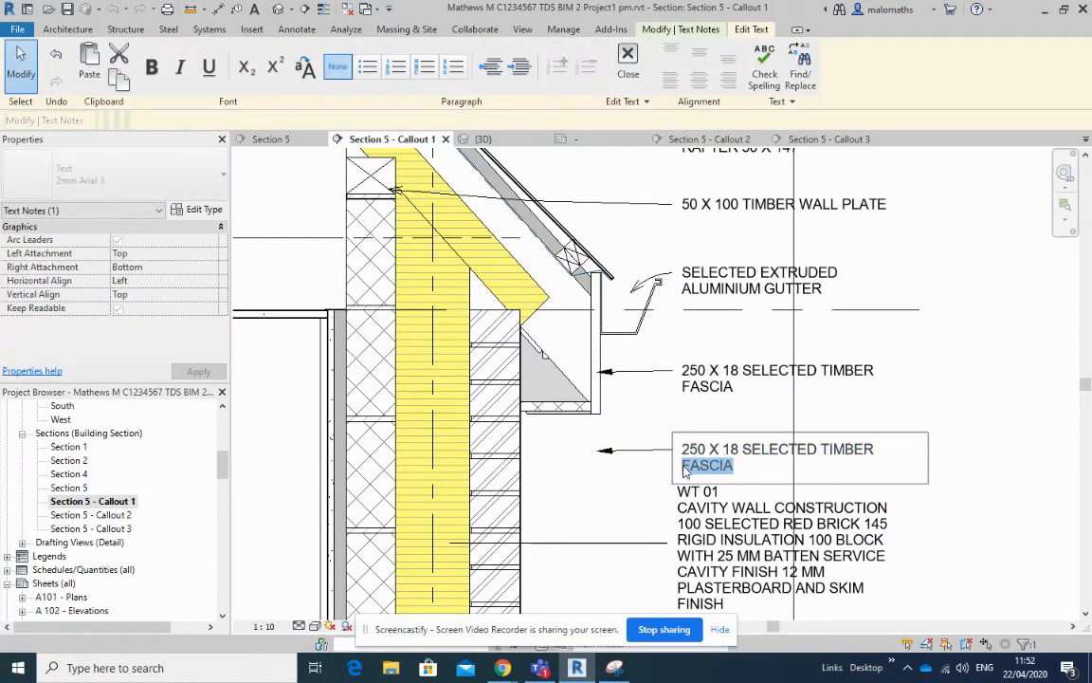
pyautogui.write('S')
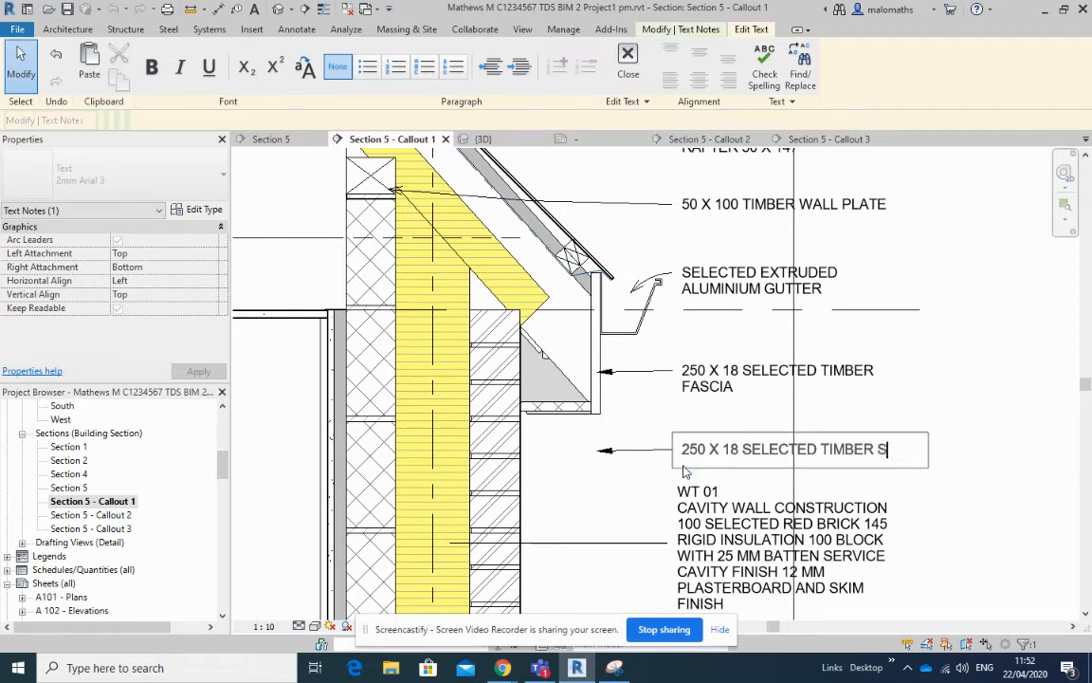
pyautogui.write('OFFIT')
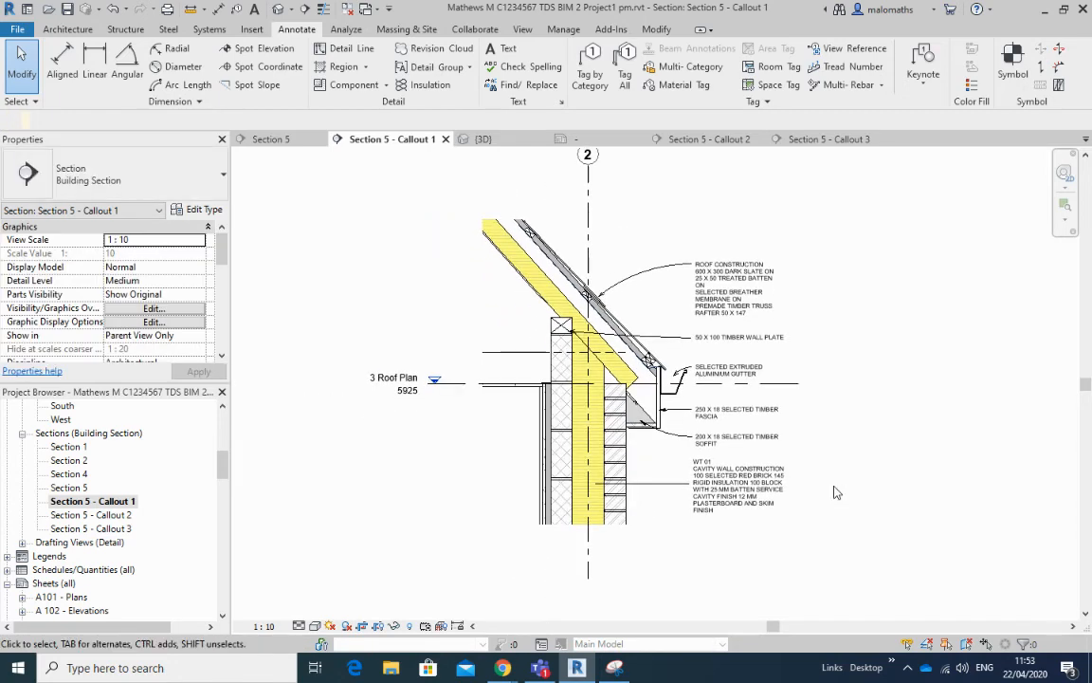
pyautogui.click(740, 485)
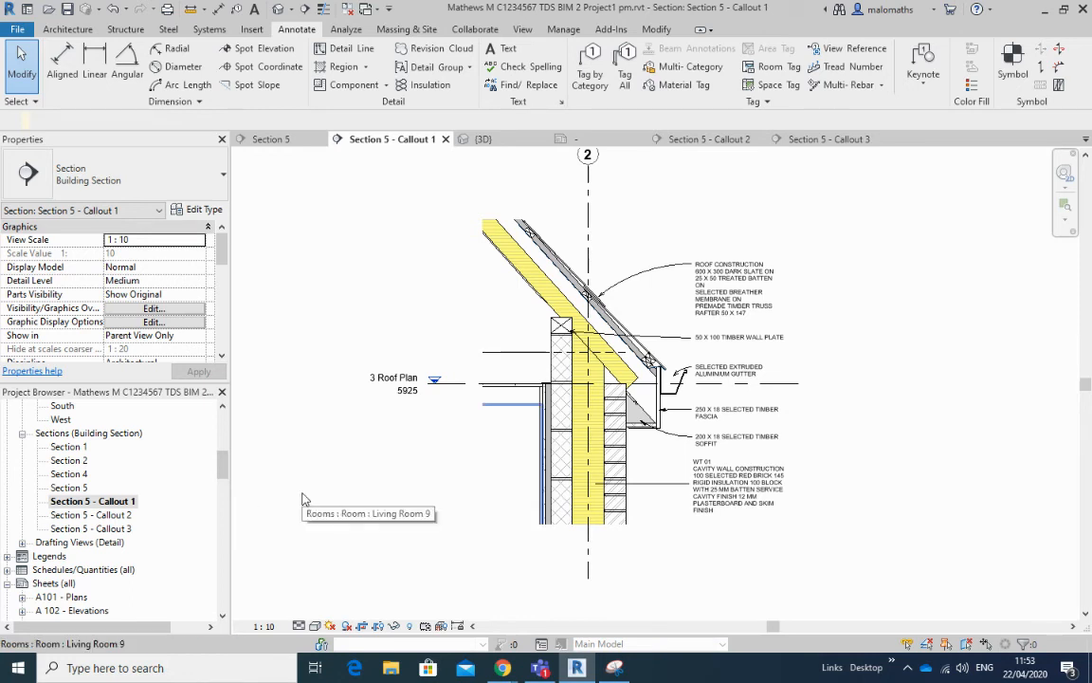
pyautogui.moveTo(339, 542)
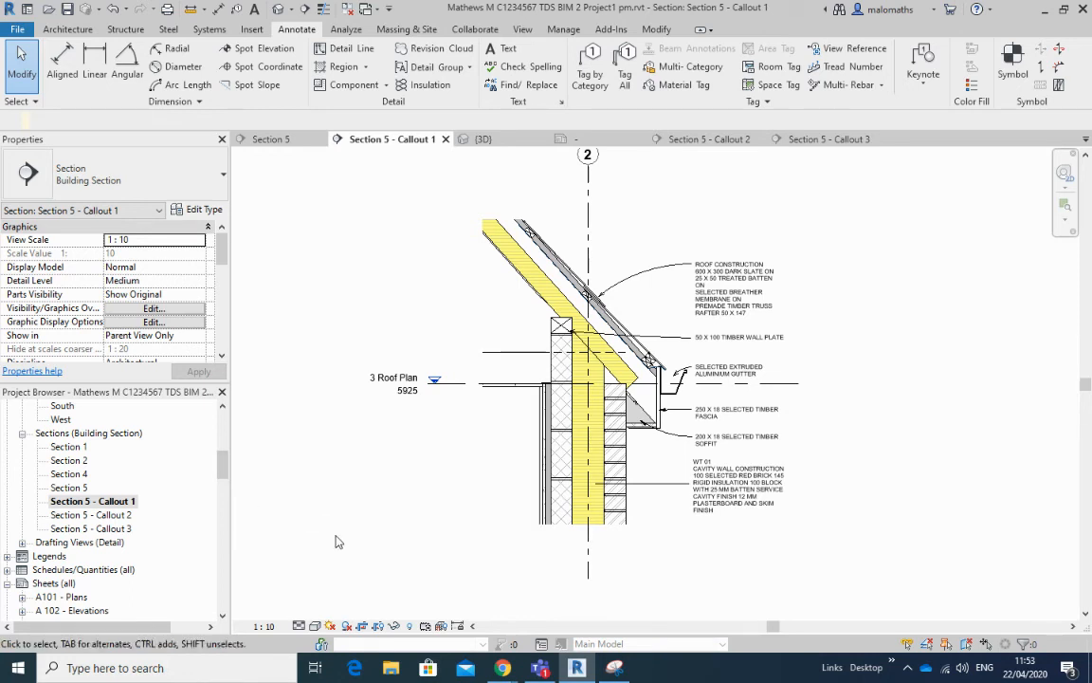